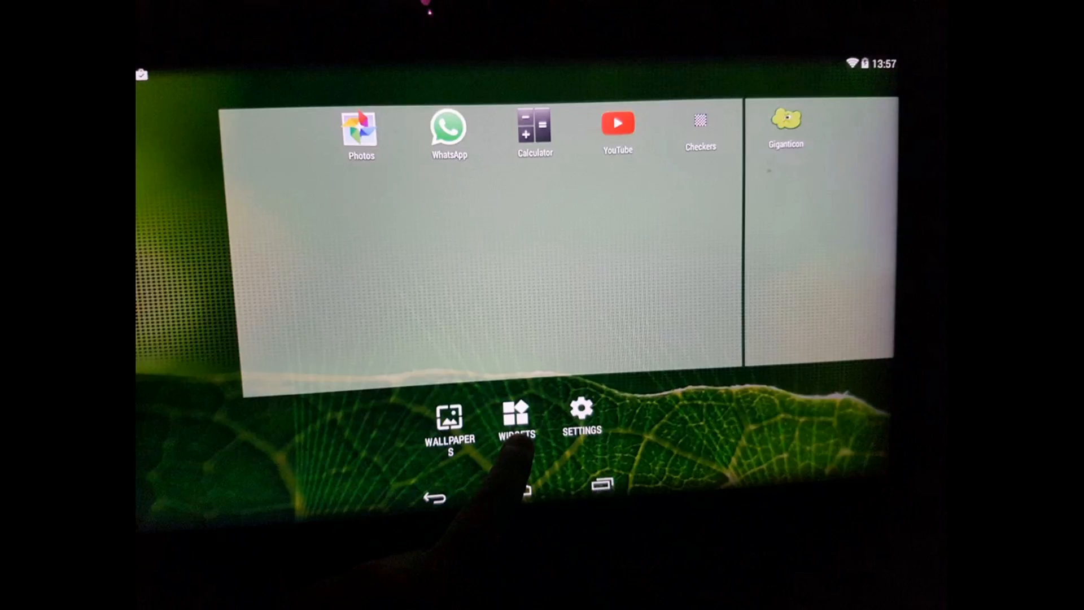
Open the widget list and pick up the Giganticon 2×2 widget to drop on the home screen.
click(515, 419)
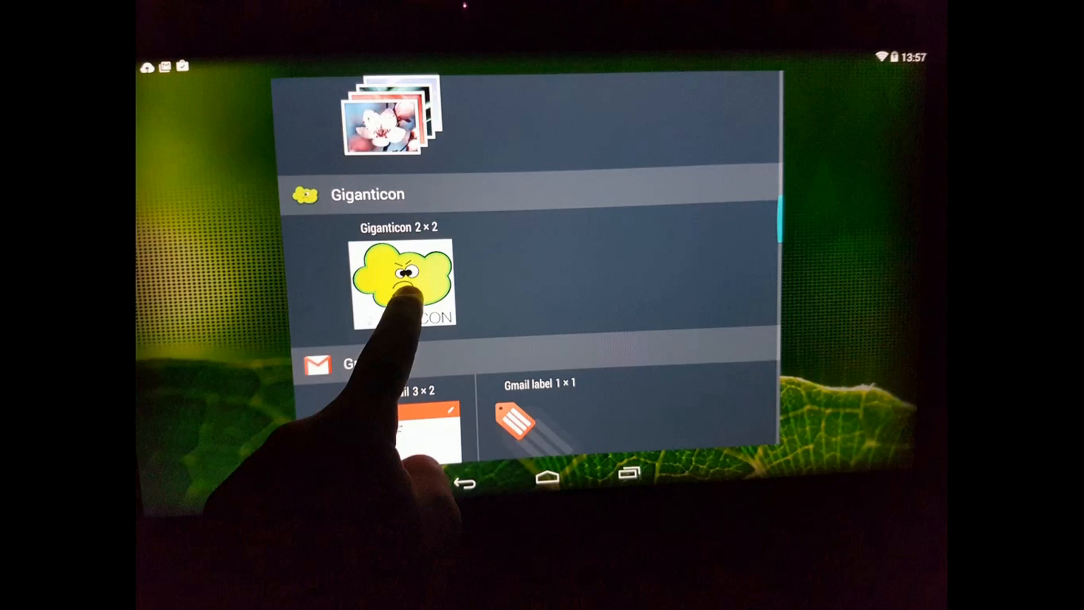
click(403, 284)
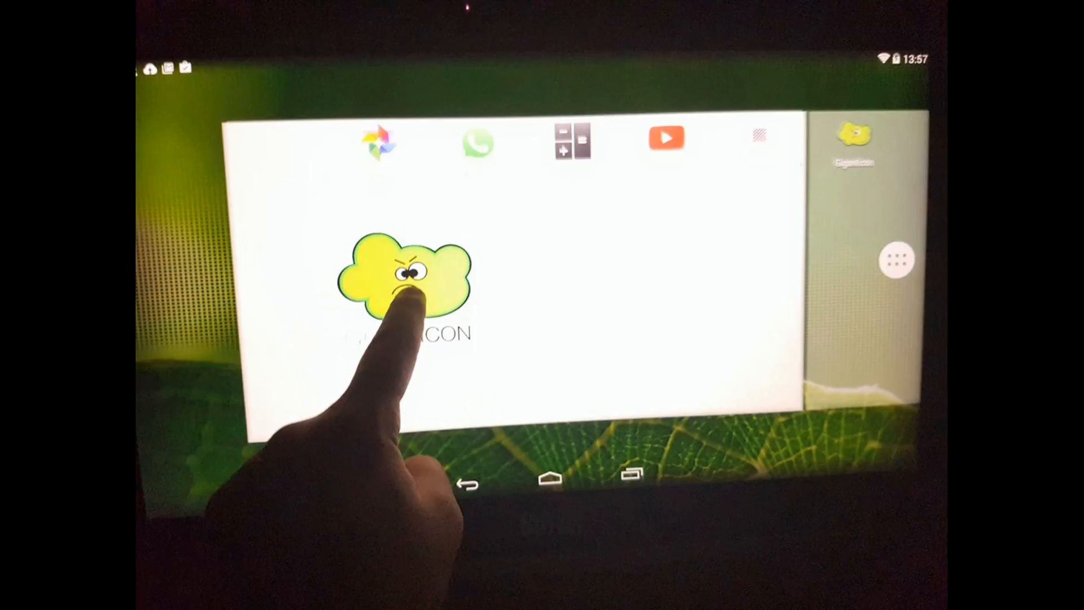